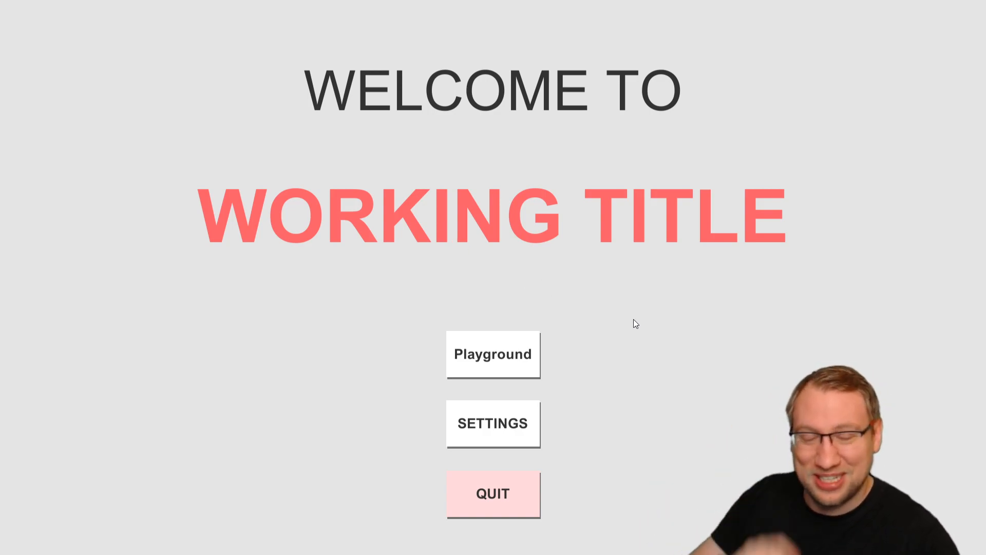
pyautogui.moveTo(627, 309)
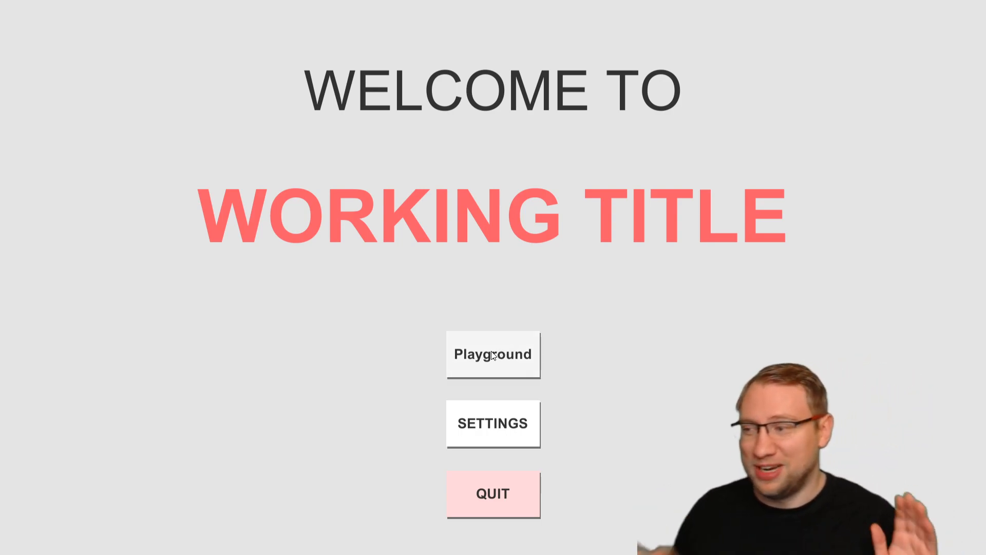
# Step: Start the Playground level and walk around the conveyor and desk area
pyautogui.click(492, 355)
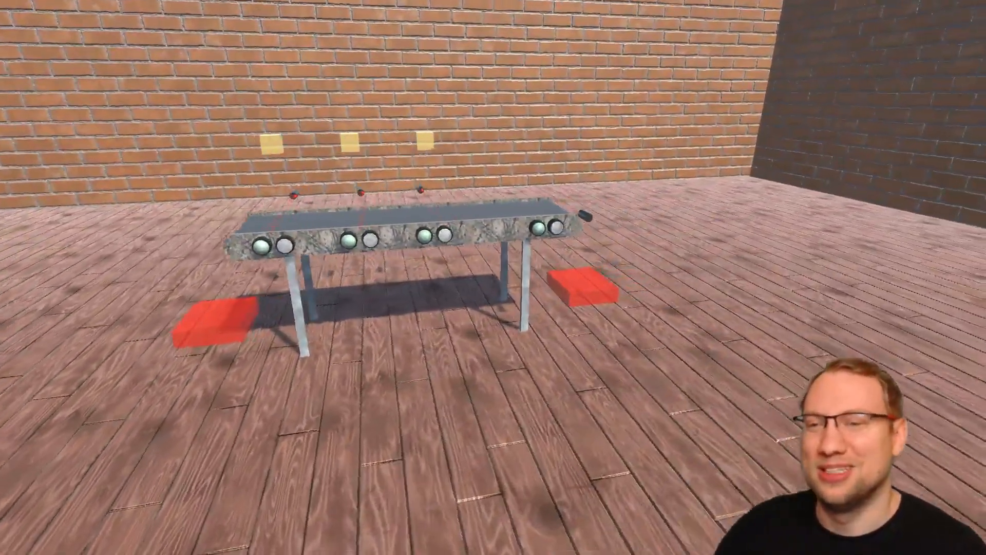
pyautogui.moveTo(493, 277)
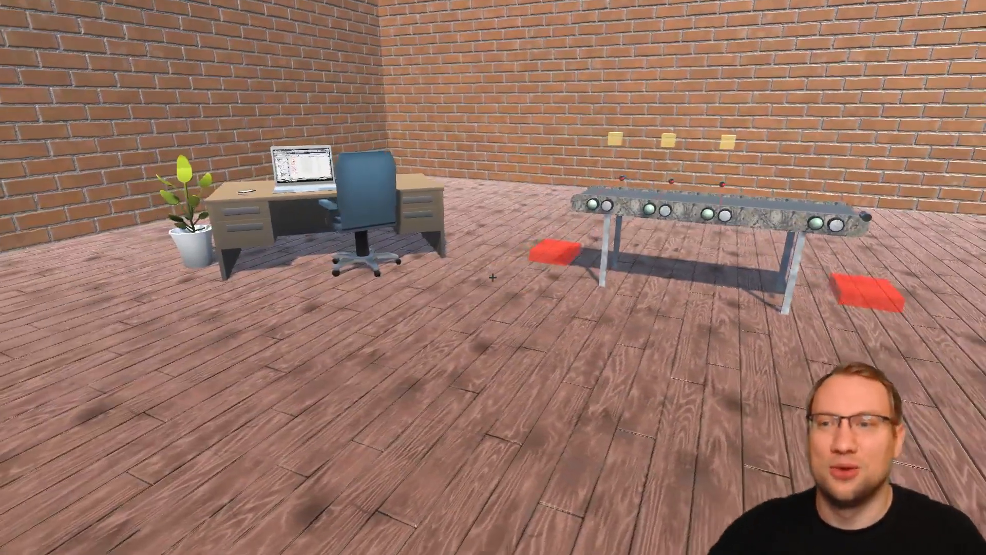
pyautogui.moveTo(493, 278)
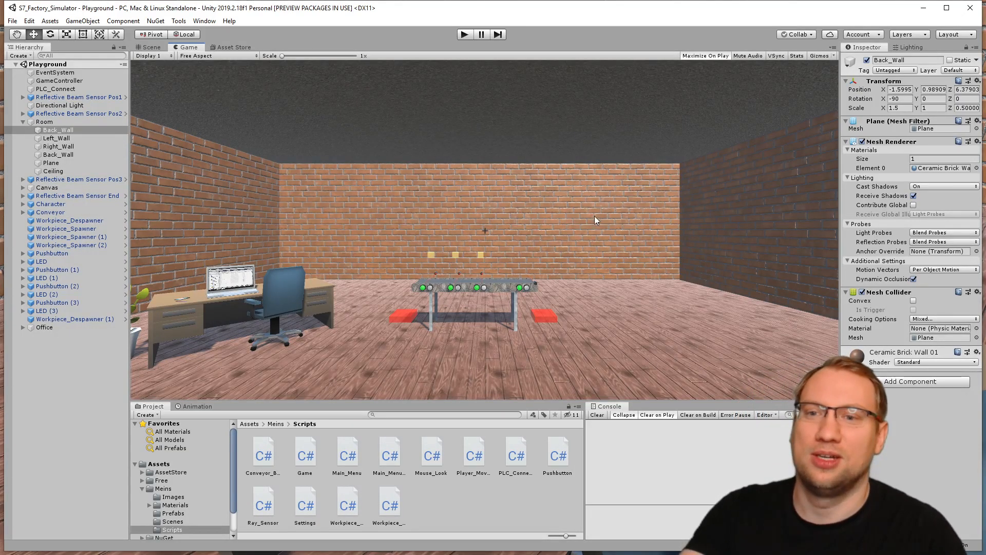
pyautogui.moveTo(484, 211)
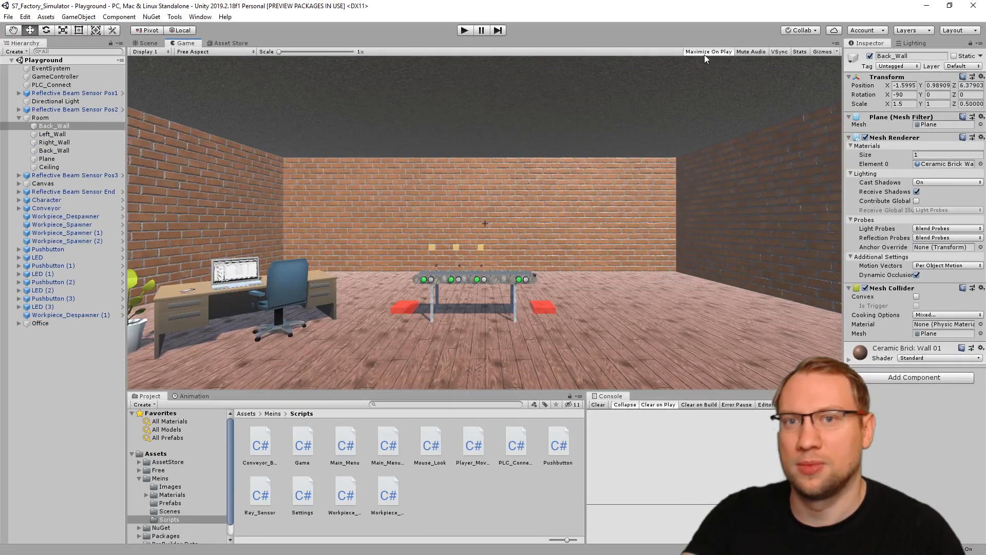
# Step: Select Ceiling and Right_Wall under Room to view their properties in the Inspector
pyautogui.click(48, 167)
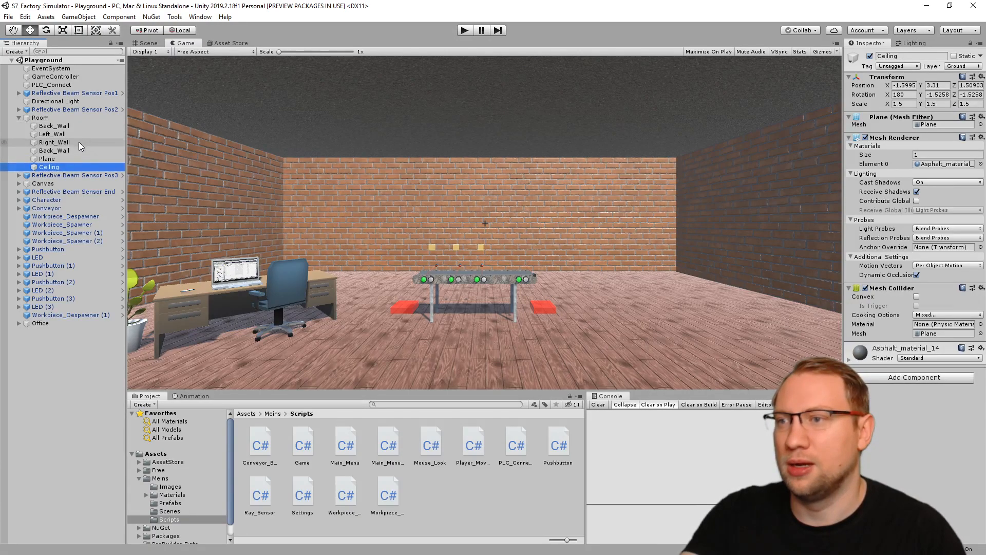
pyautogui.click(54, 142)
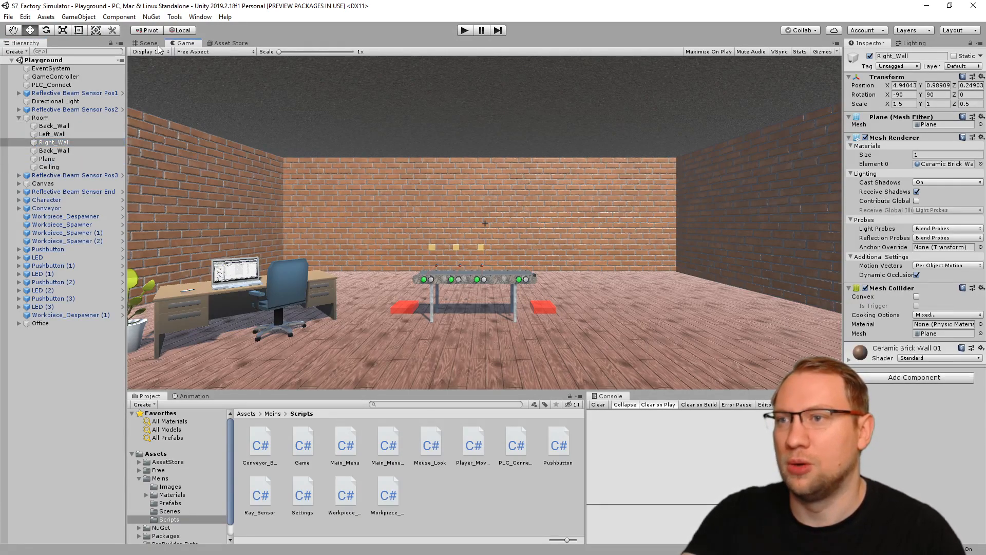
pyautogui.click(146, 43)
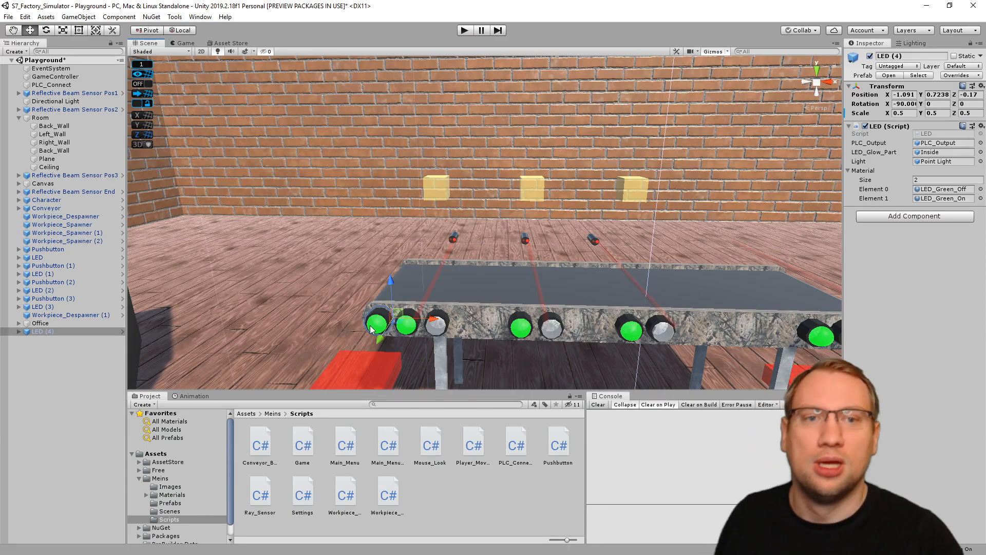
# Step: Dismiss the 'Cannot restructure Prefab instance' warning and remove LED (4) from the Hierarchy
pyautogui.click(850, 171)
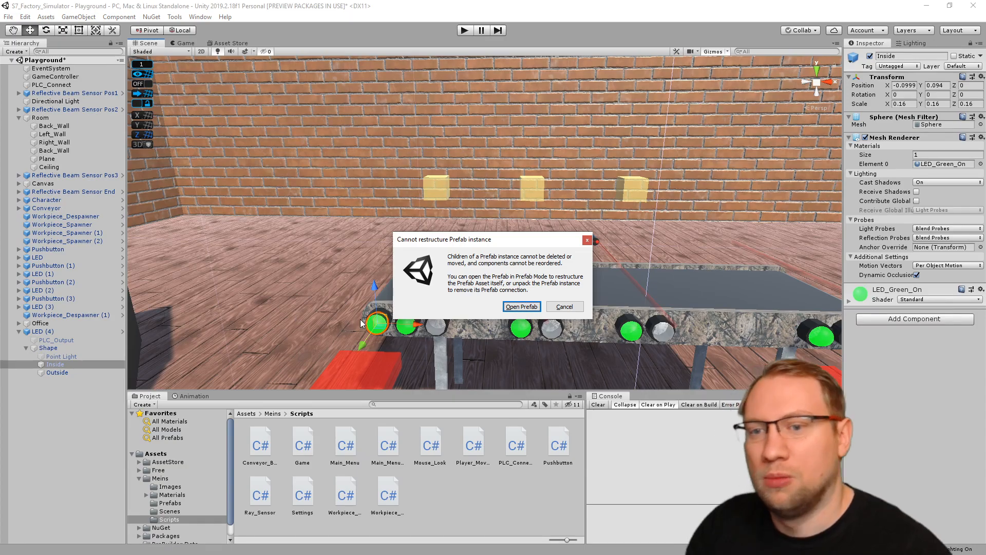
pyautogui.click(564, 306)
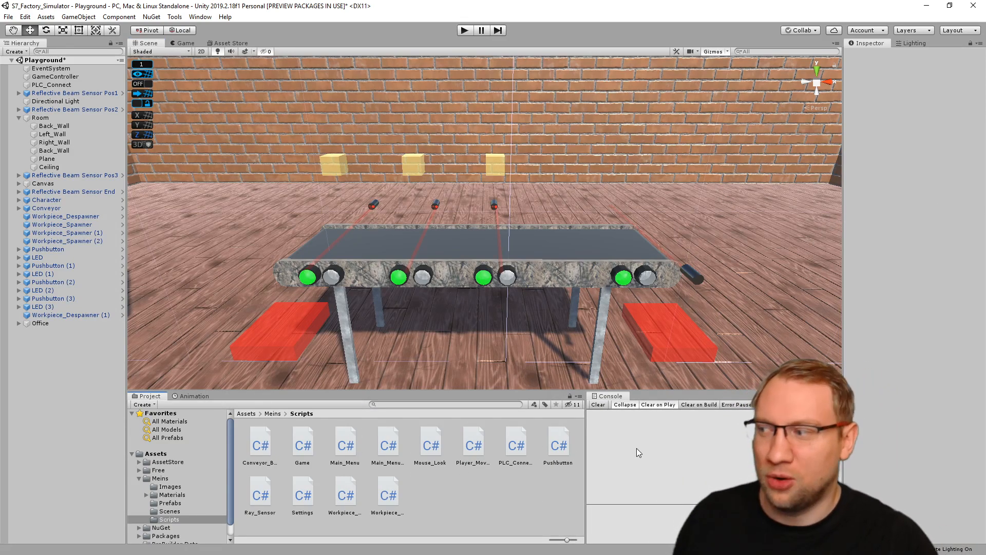
pyautogui.moveTo(841, 208)
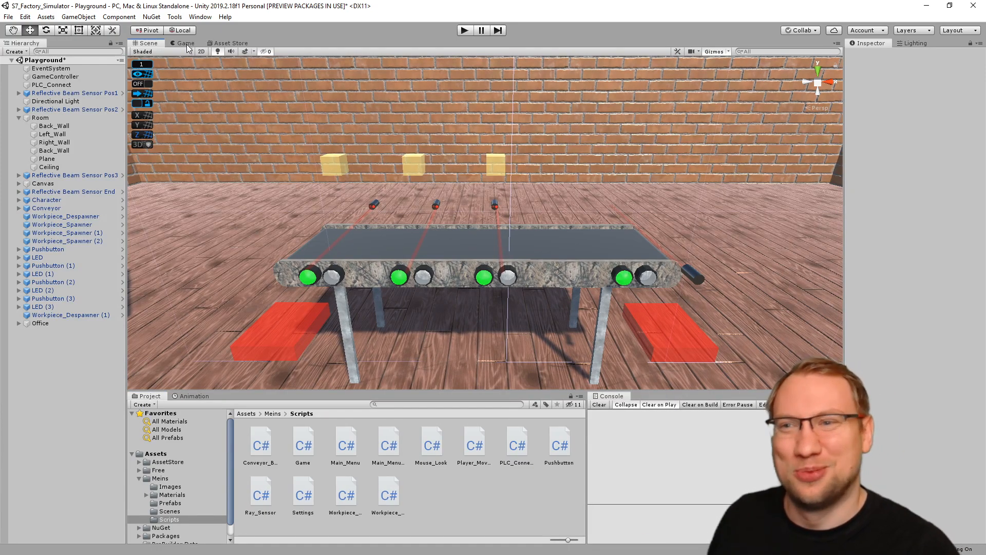
# Step: Run the simulation in Game view so the spawner floods the room with boxes
pyautogui.click(186, 43)
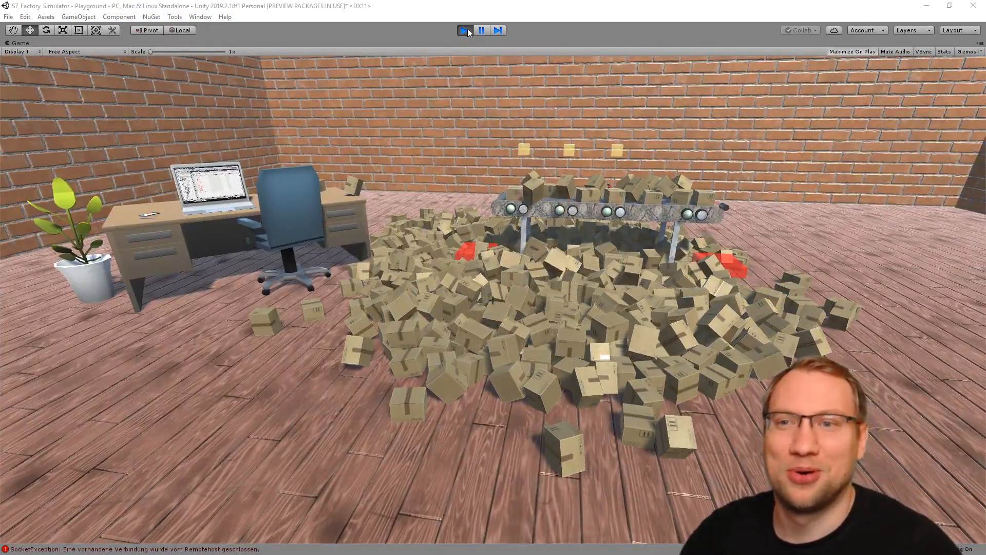
# Step: Stop the simulation and change Input.GetMouseButton(0) to GetMouseButtonDown(0) in Update(), then save
pyautogui.click(465, 30)
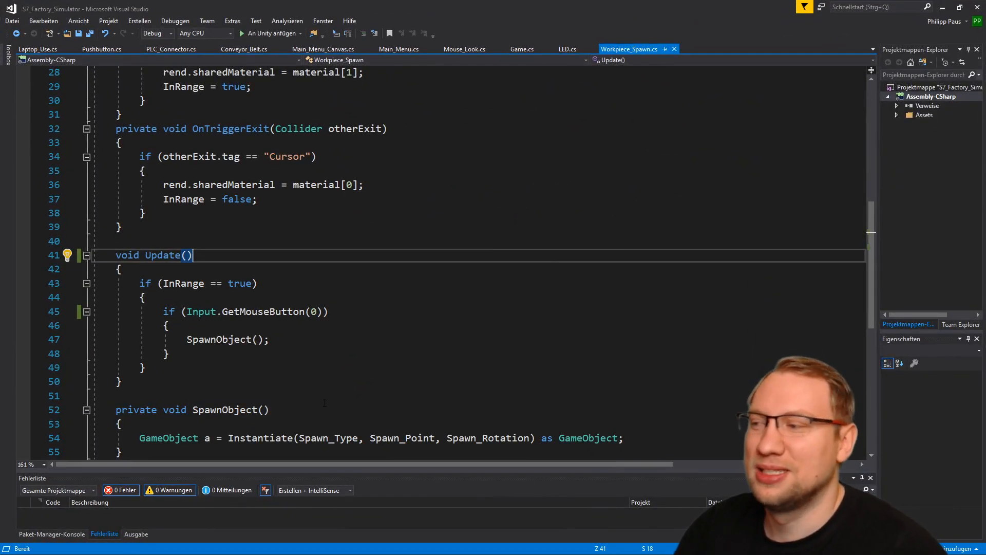
pyautogui.doubleClick(162, 255)
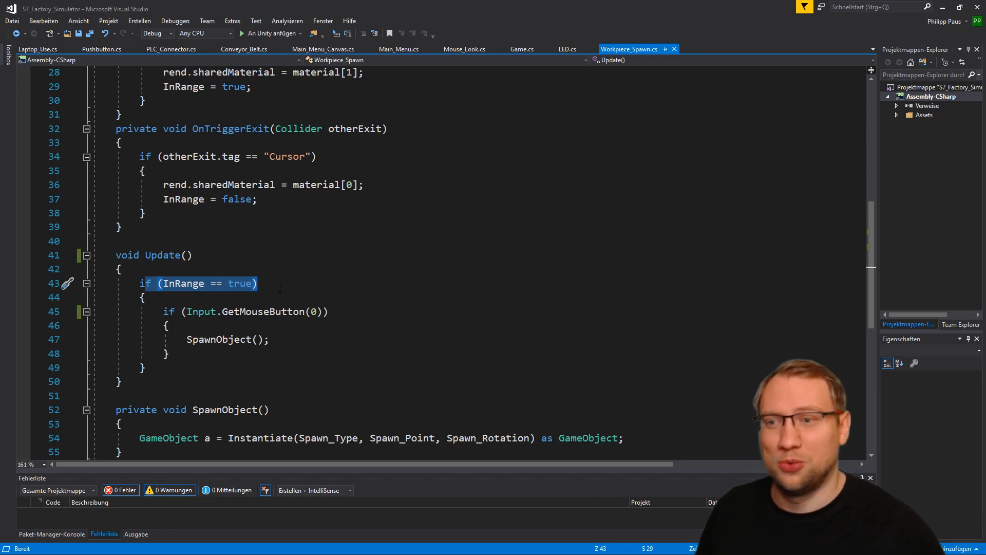
pyautogui.doubleClick(263, 311)
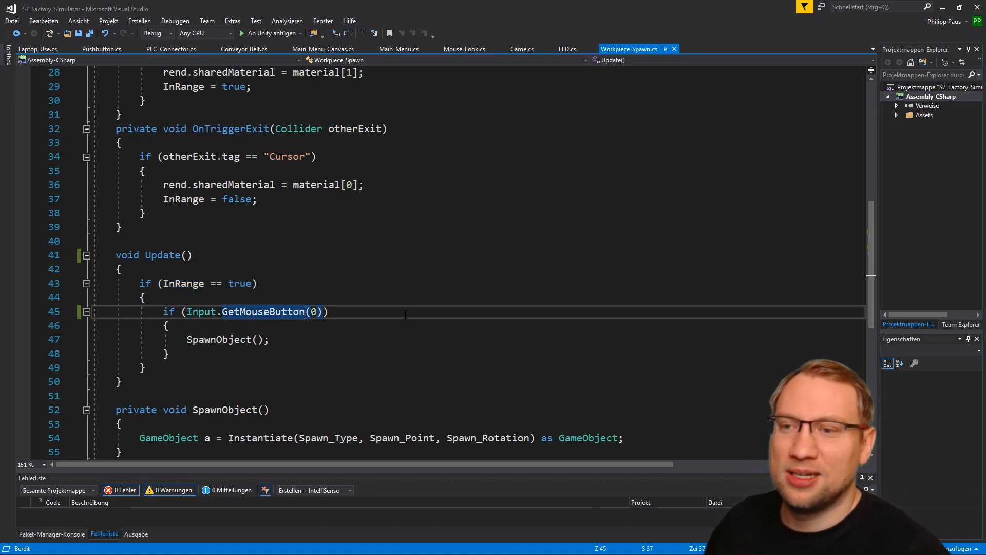
pyautogui.write('Down')
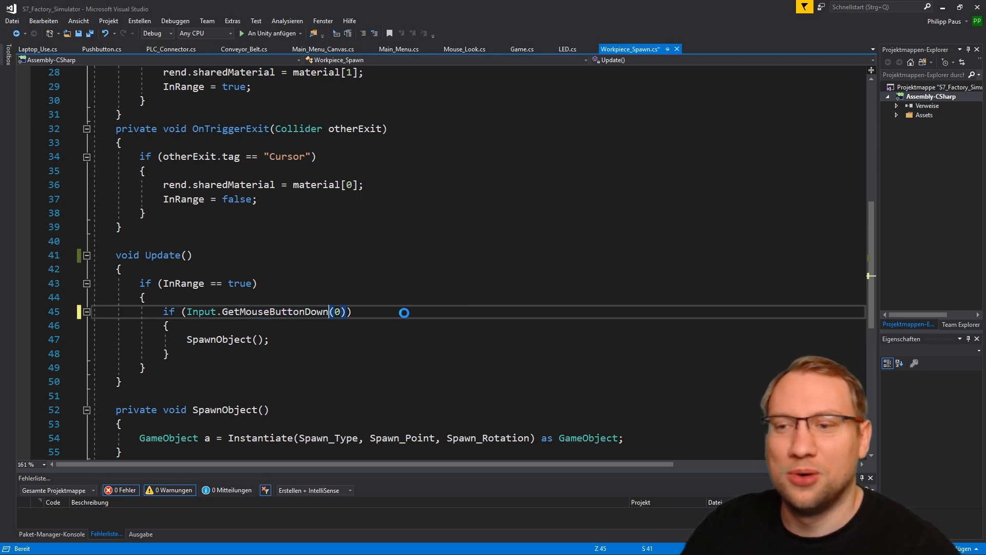
pyautogui.doubleClick(275, 311)
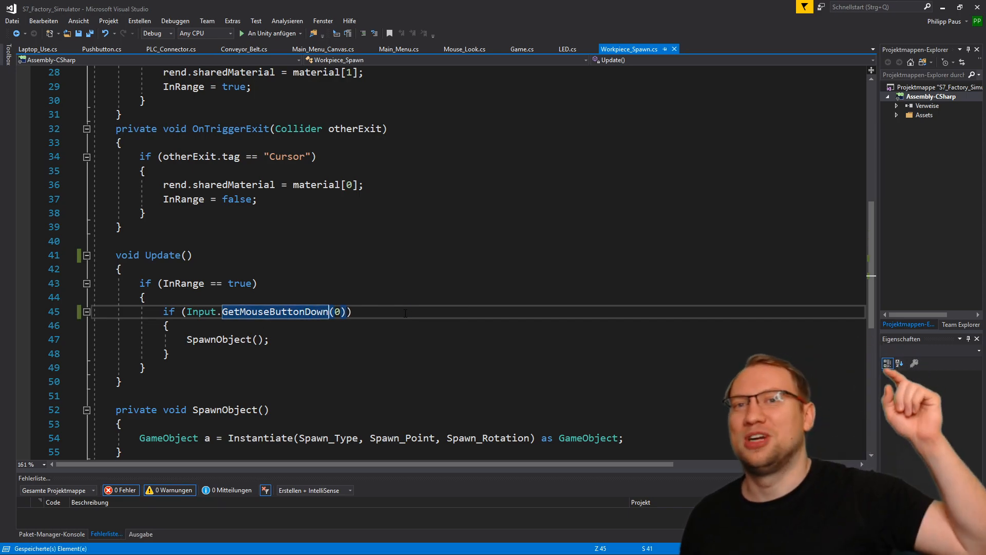